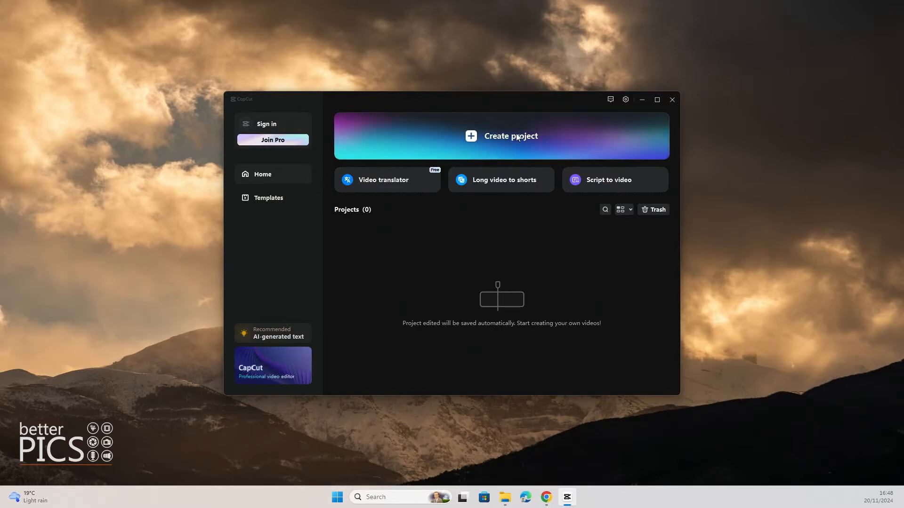
Create a new project and drag Fingal 2017_019.mp4 onto the start of the timeline, selecting it.
left_click(501, 135)
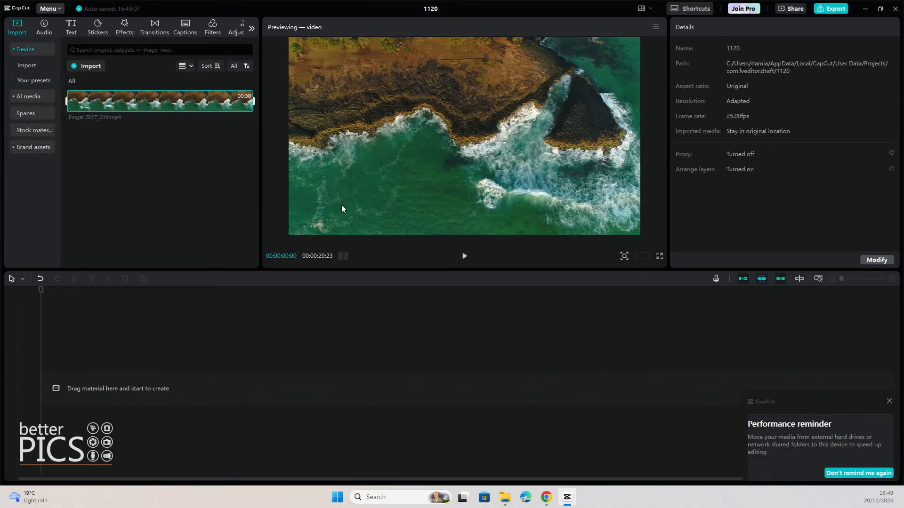
left_click_drag(159, 102, 337, 364)
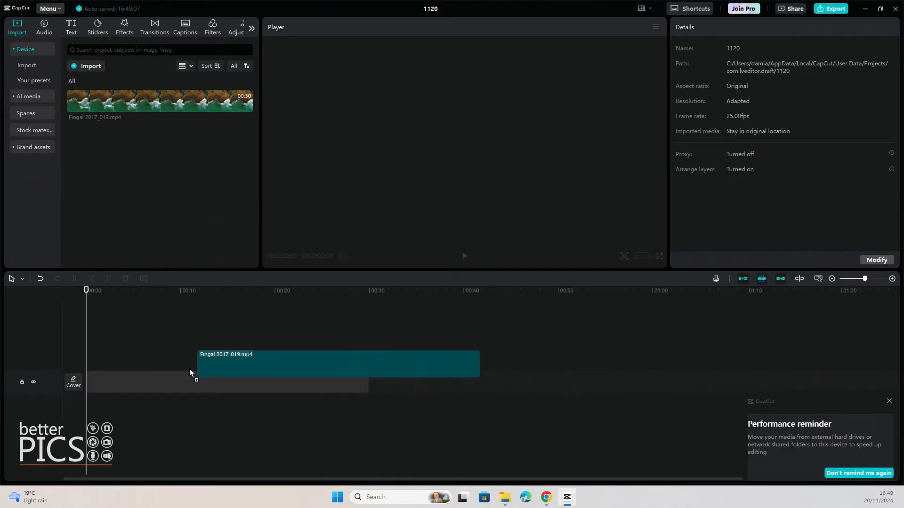
left_click_drag(337, 364, 219, 387)
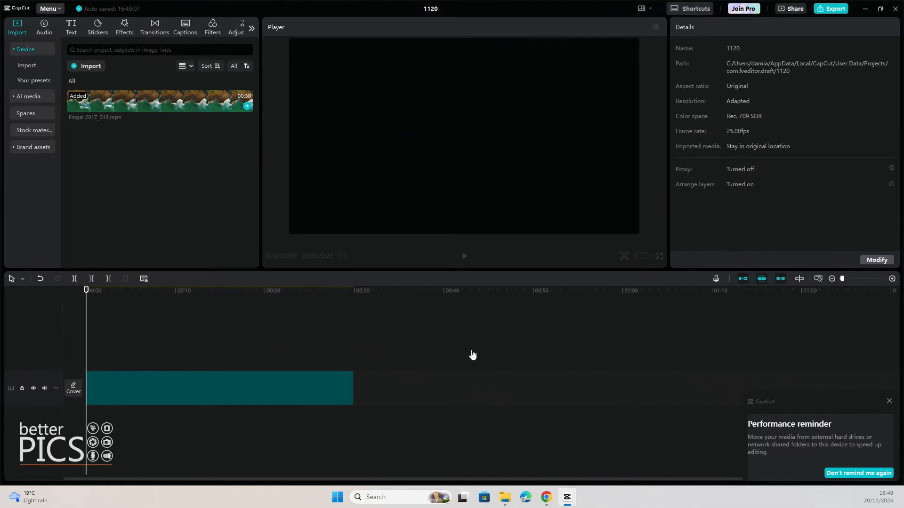
left_click(219, 387)
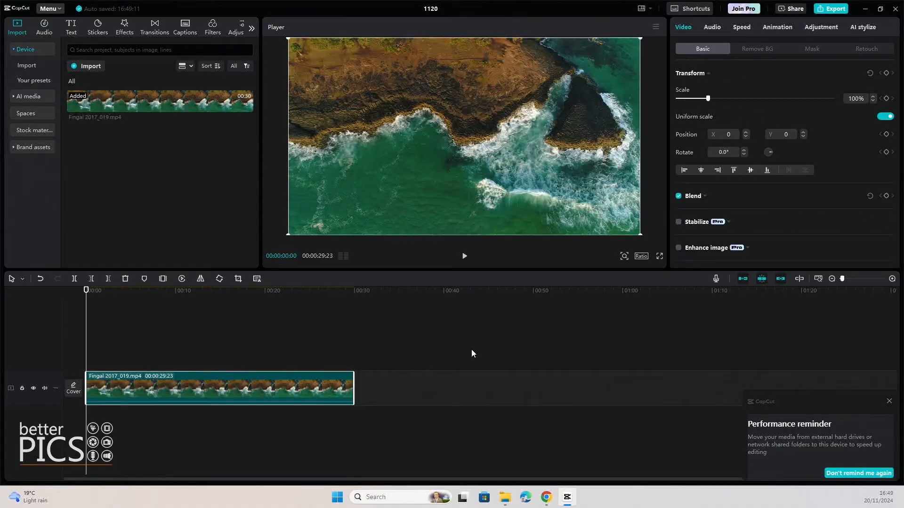
Play the coastal clip in the preview to about 27 seconds, then pause playback.
left_click(463, 256)
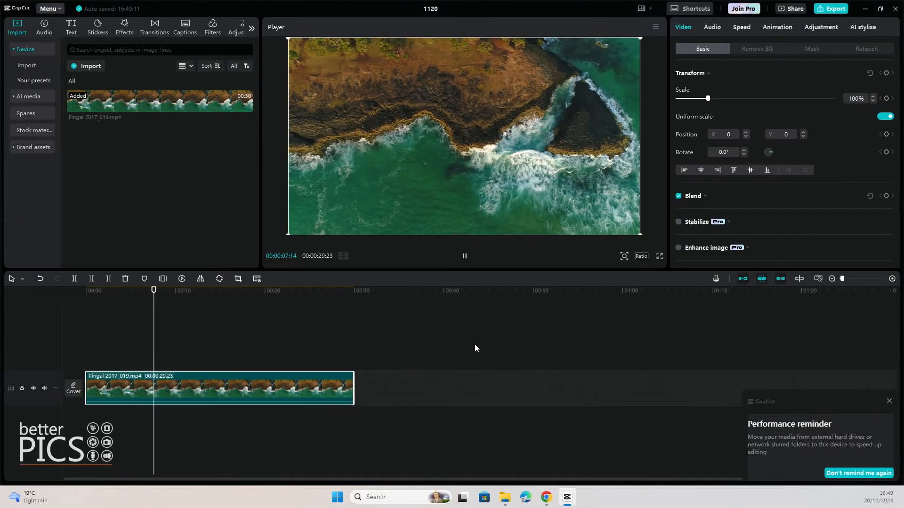
left_click(265, 291)
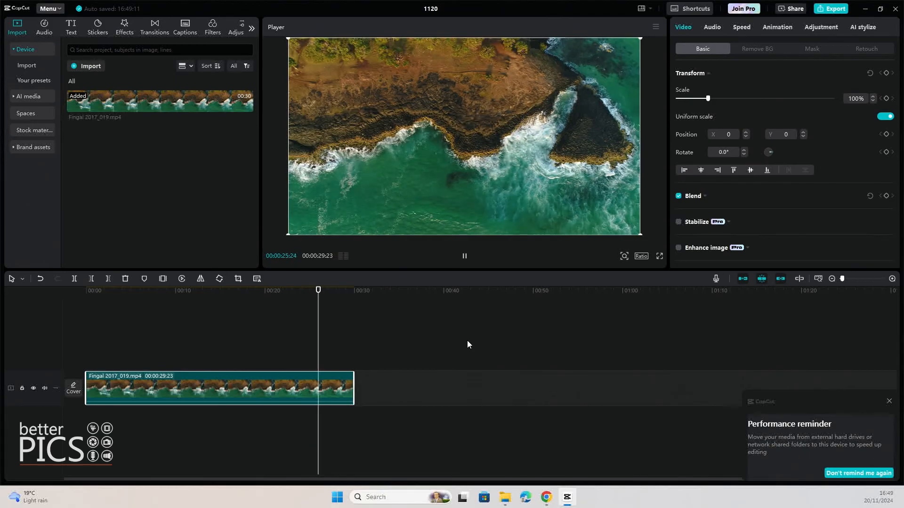
left_click(464, 256)
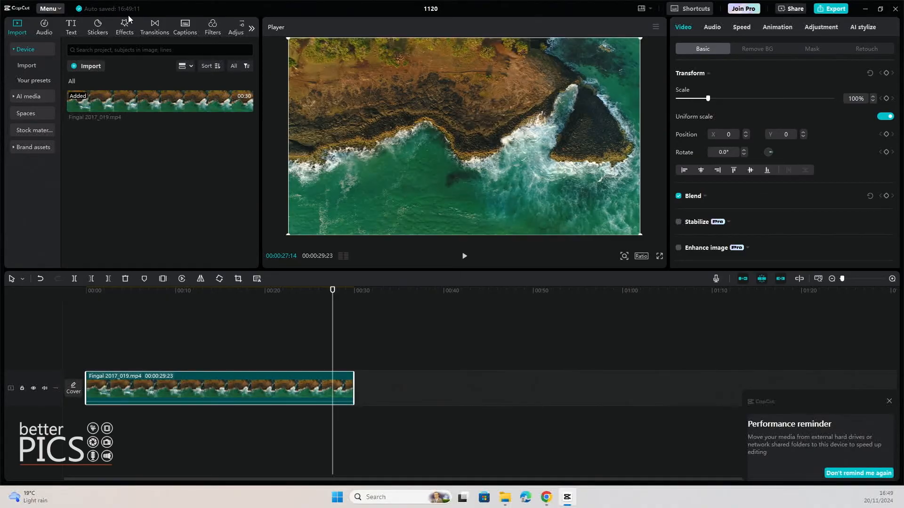
mouse_move(866, 496)
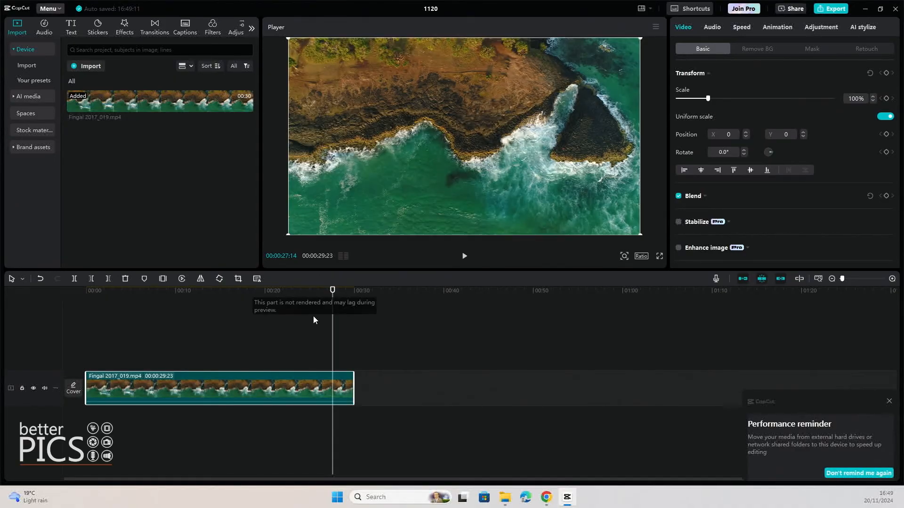
mouse_move(306, 311)
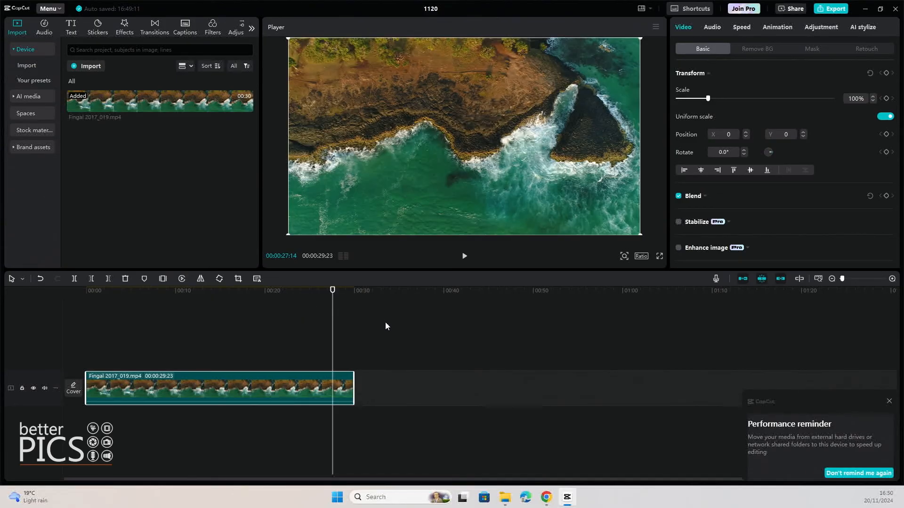
mouse_move(436, 329)
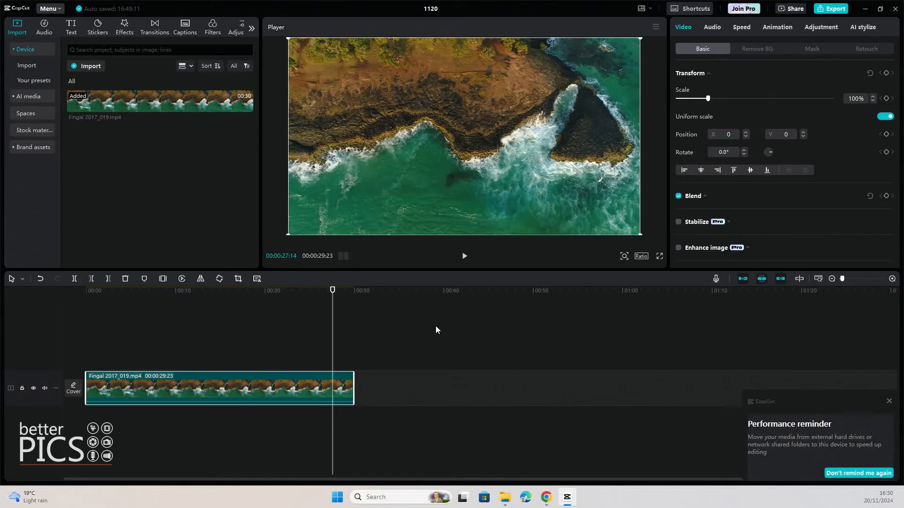
mouse_move(434, 336)
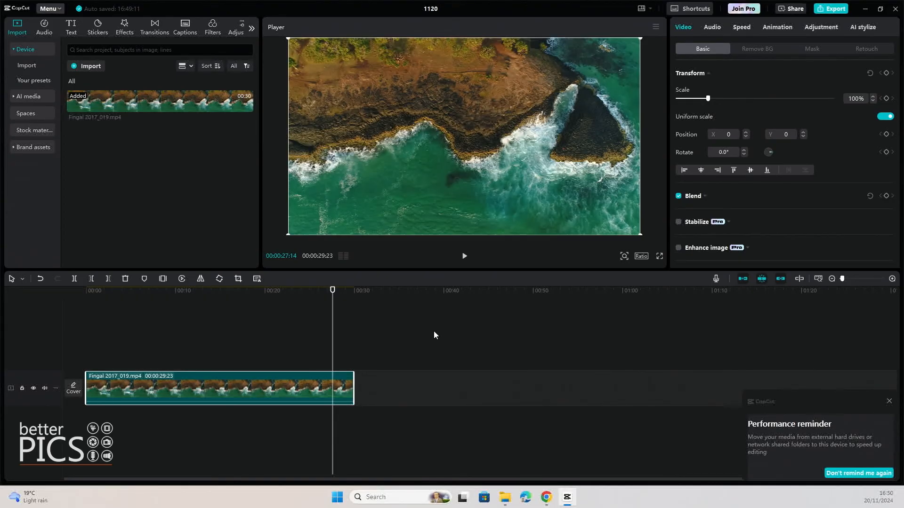